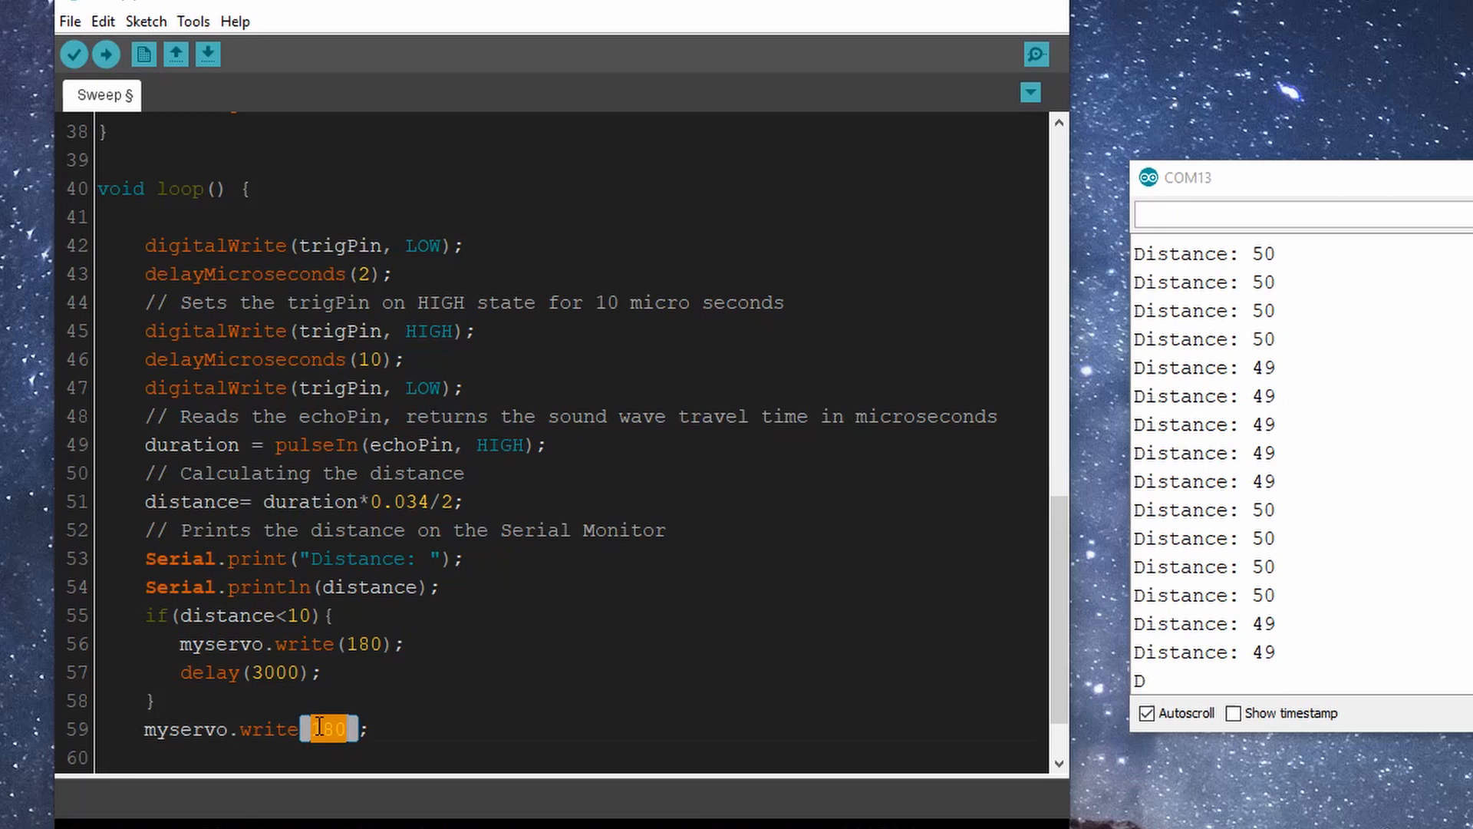
Upload the dispenser sketch with the servo 180-then-90 sweep to the Arduino board.
left_click(105, 54)
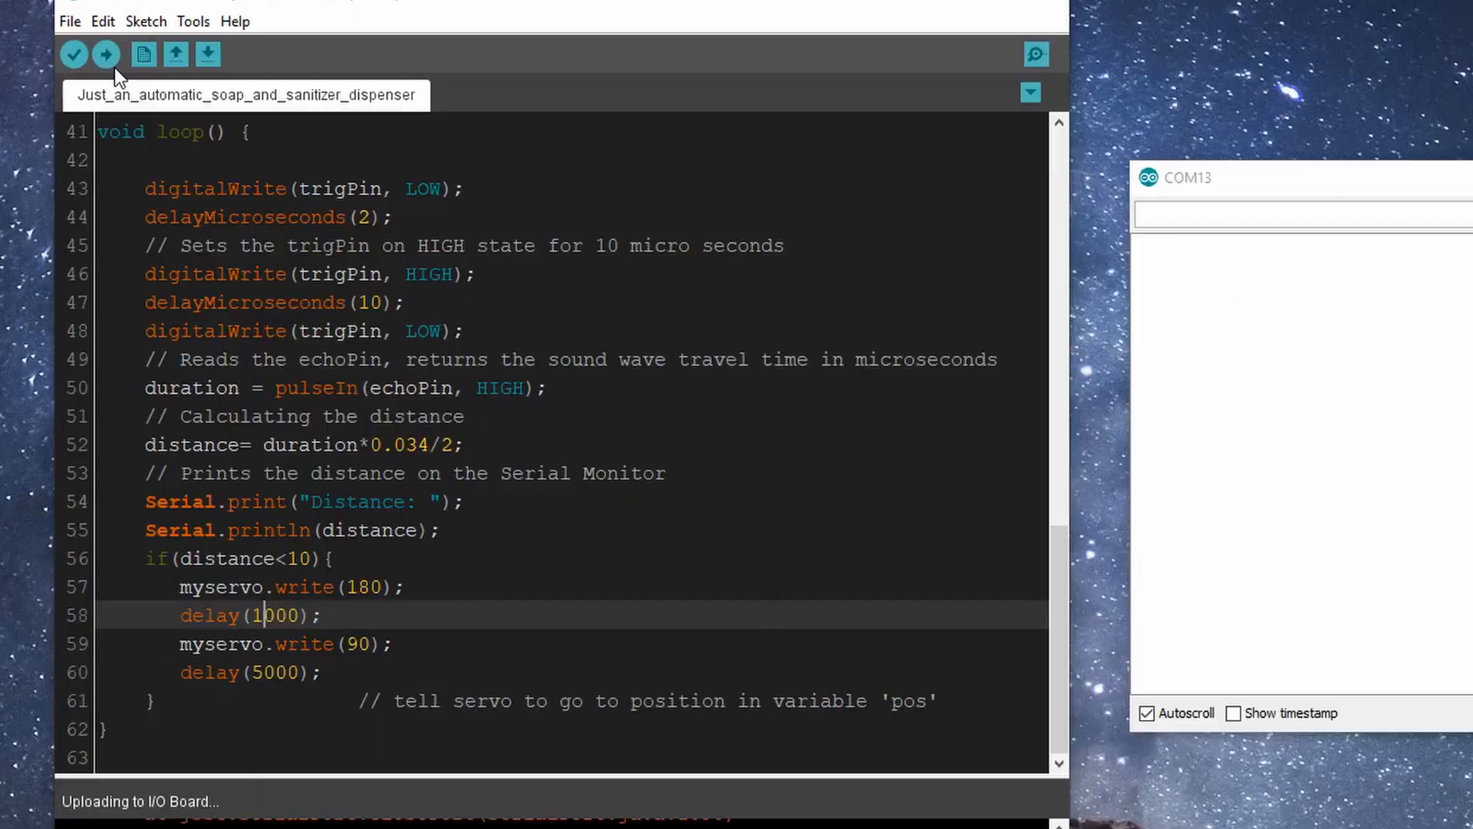